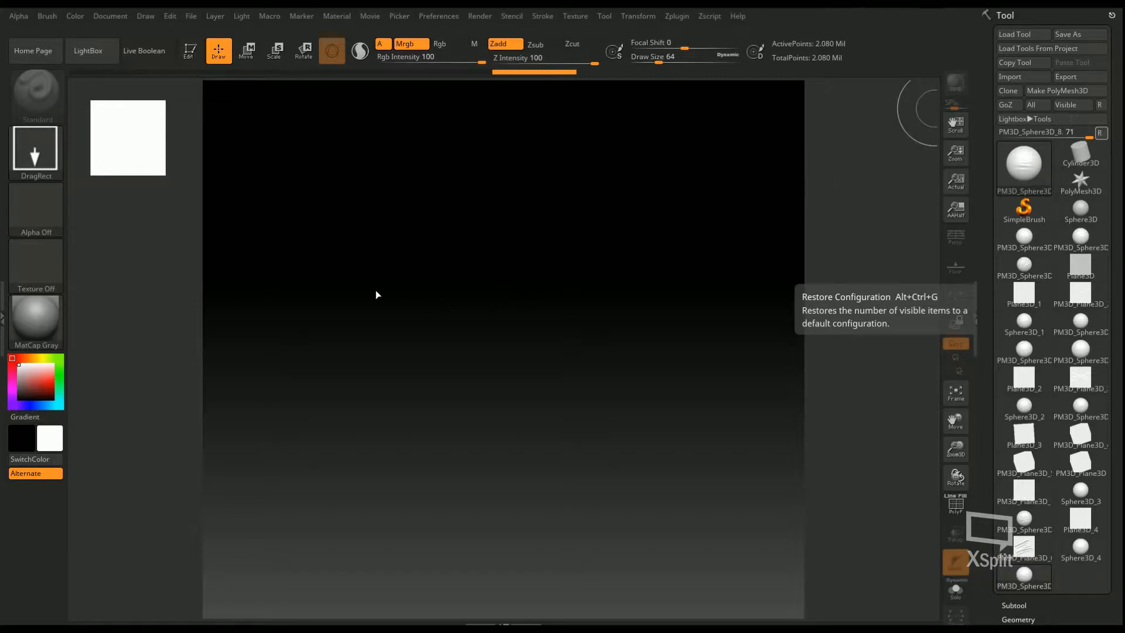
- Start a new blank 1024×1024 document from the Document menu
click(110, 15)
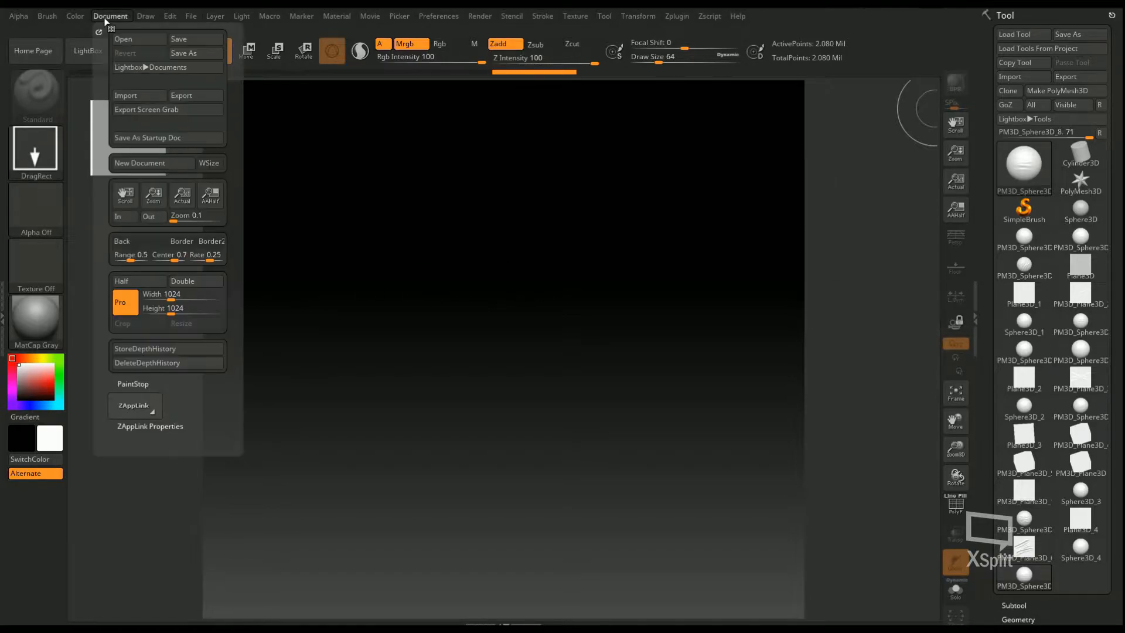
click(170, 294)
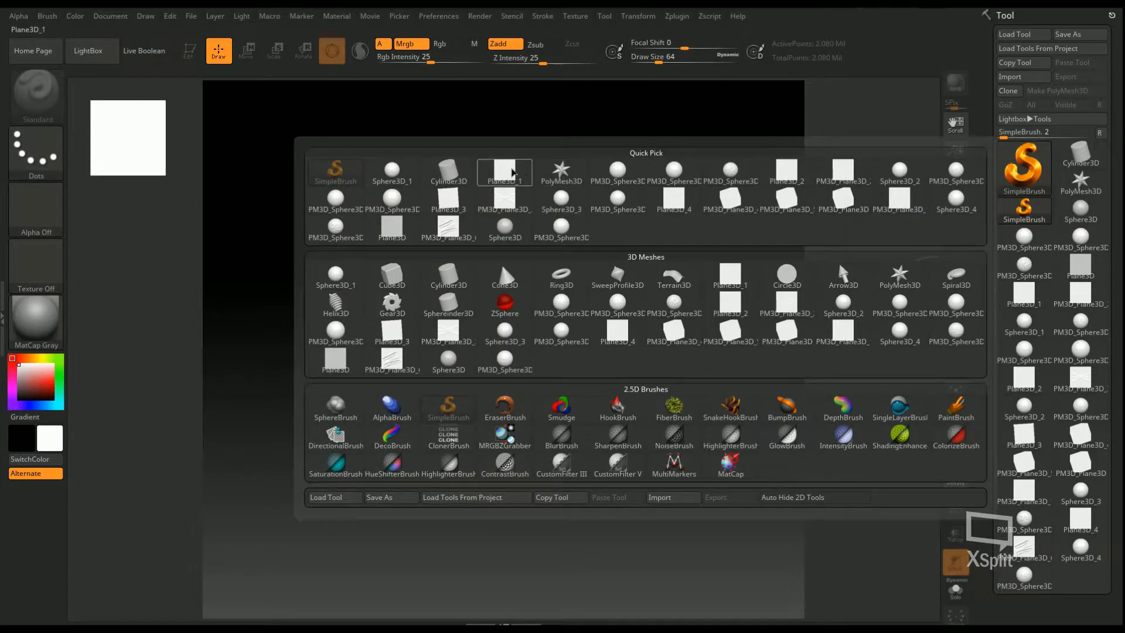
- Pick the Plane3D mesh from the Tool picker to sculpt on
click(505, 172)
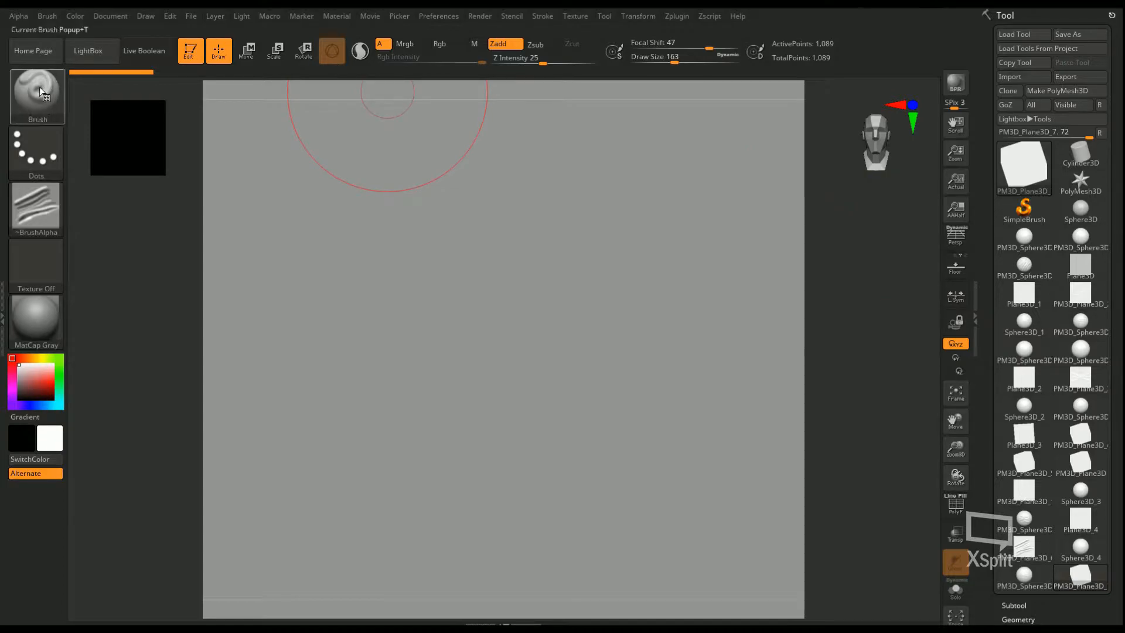
- Load Wrinkle_Brush (1) from the brush list and set its focal shift to 0
click(37, 97)
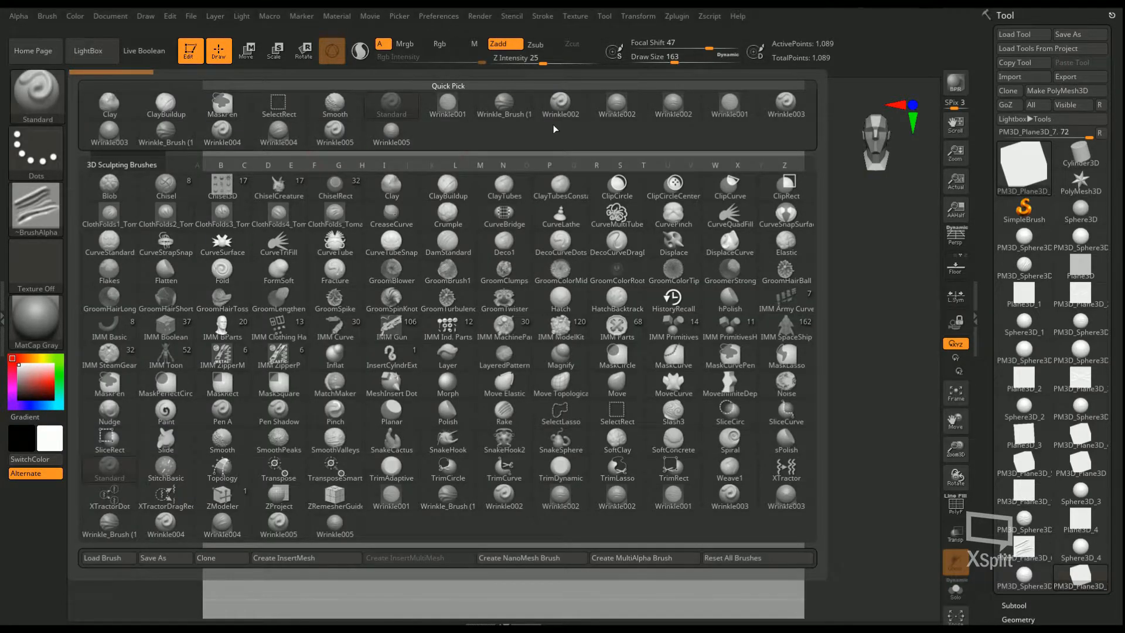
click(504, 99)
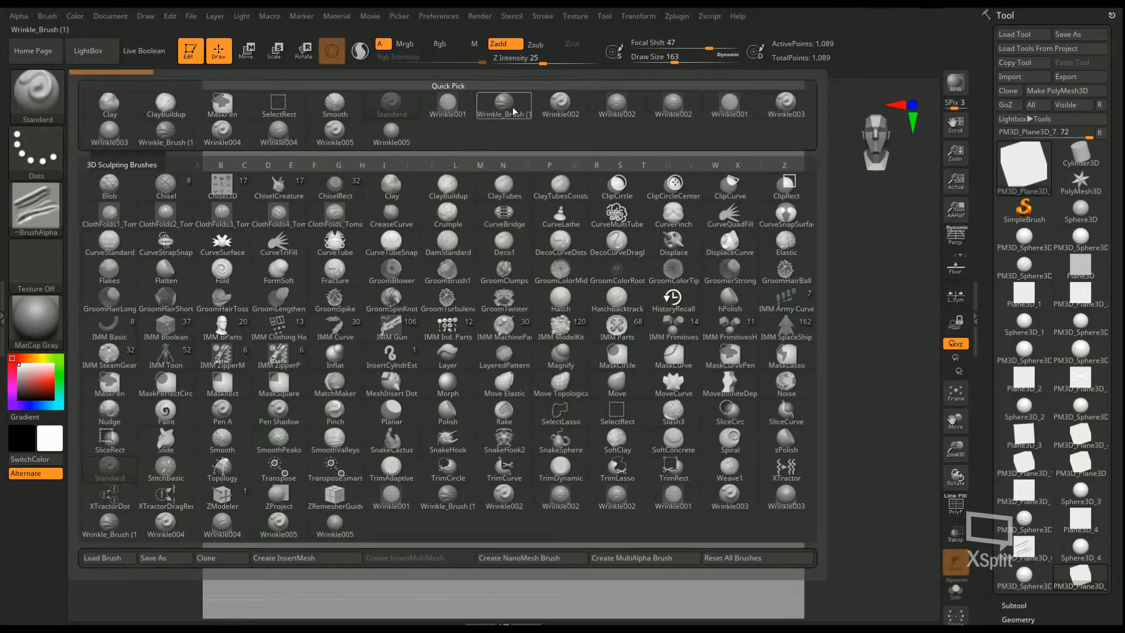
mouse_move(513, 110)
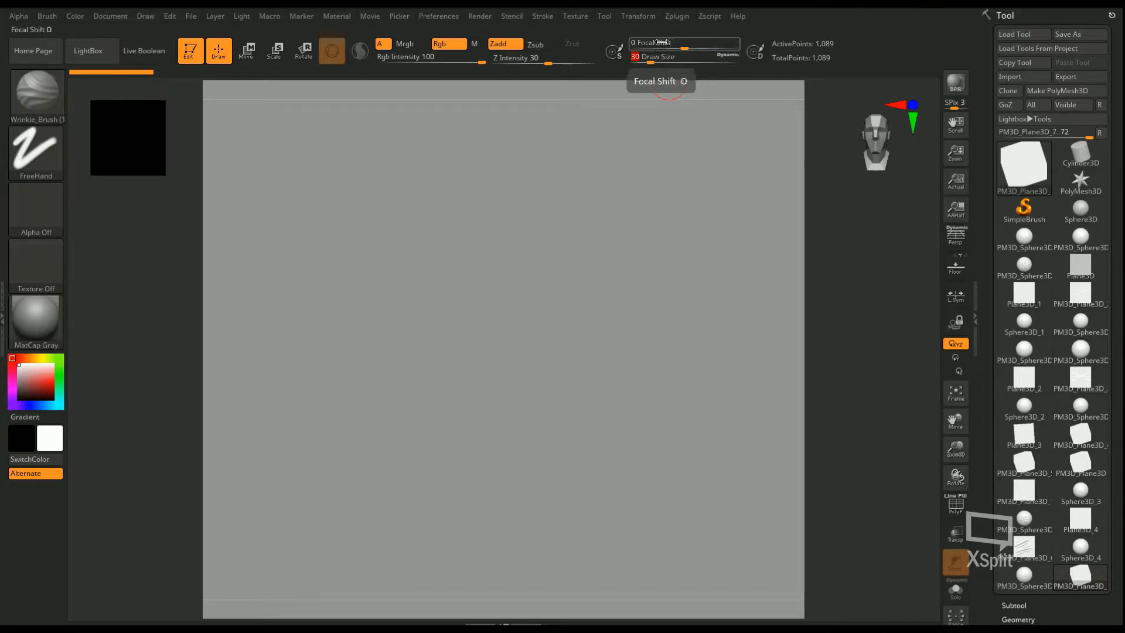
click(36, 152)
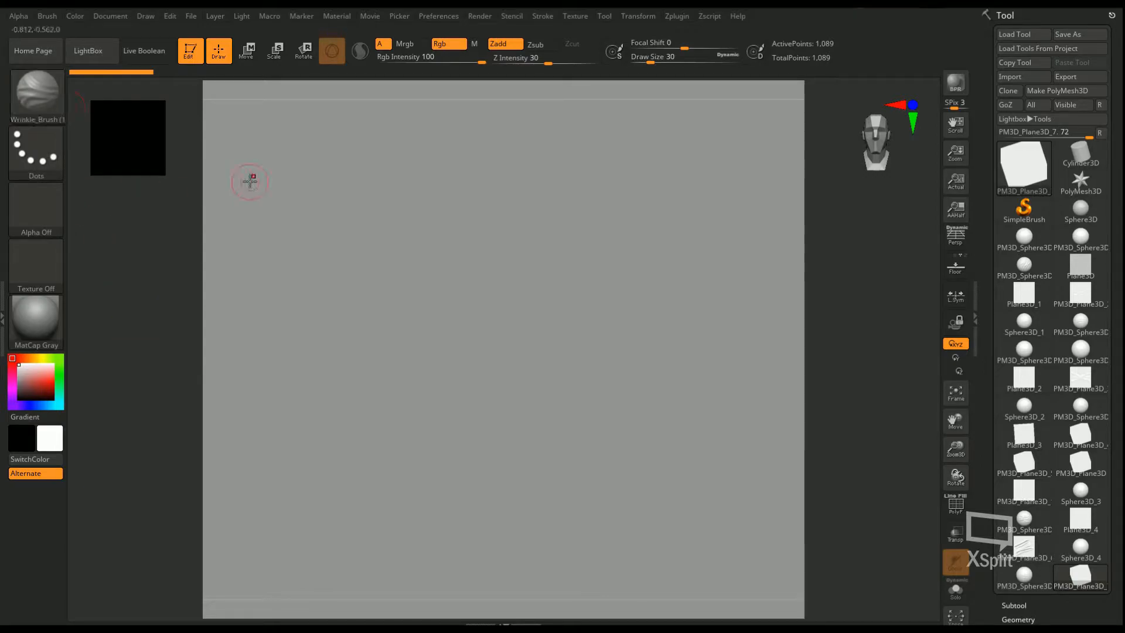
mouse_move(343, 207)
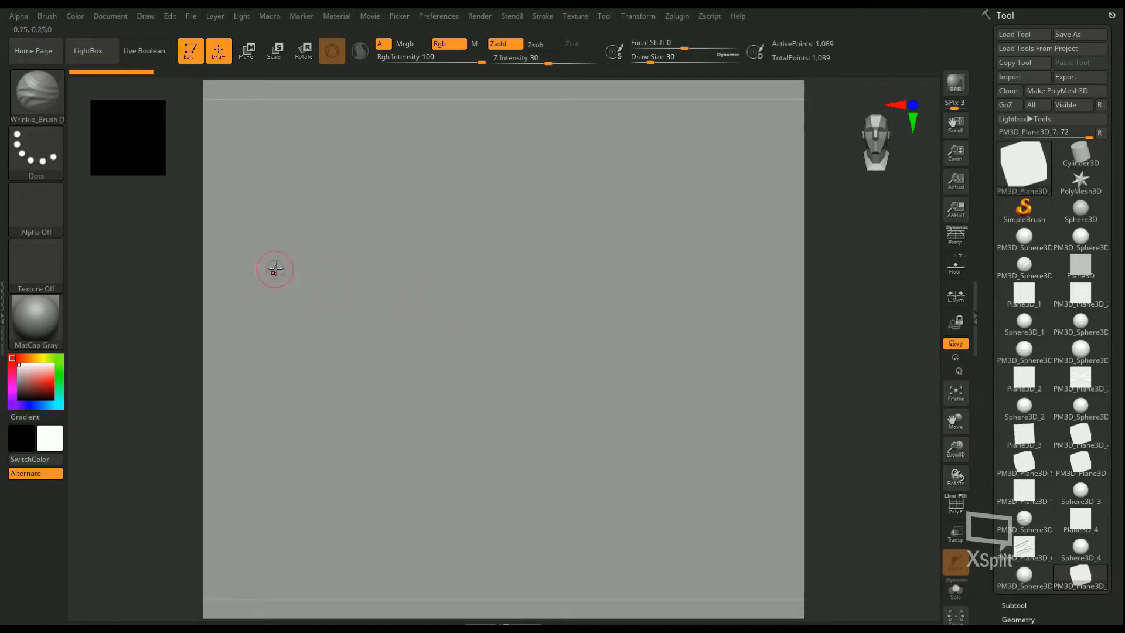
mouse_move(363, 232)
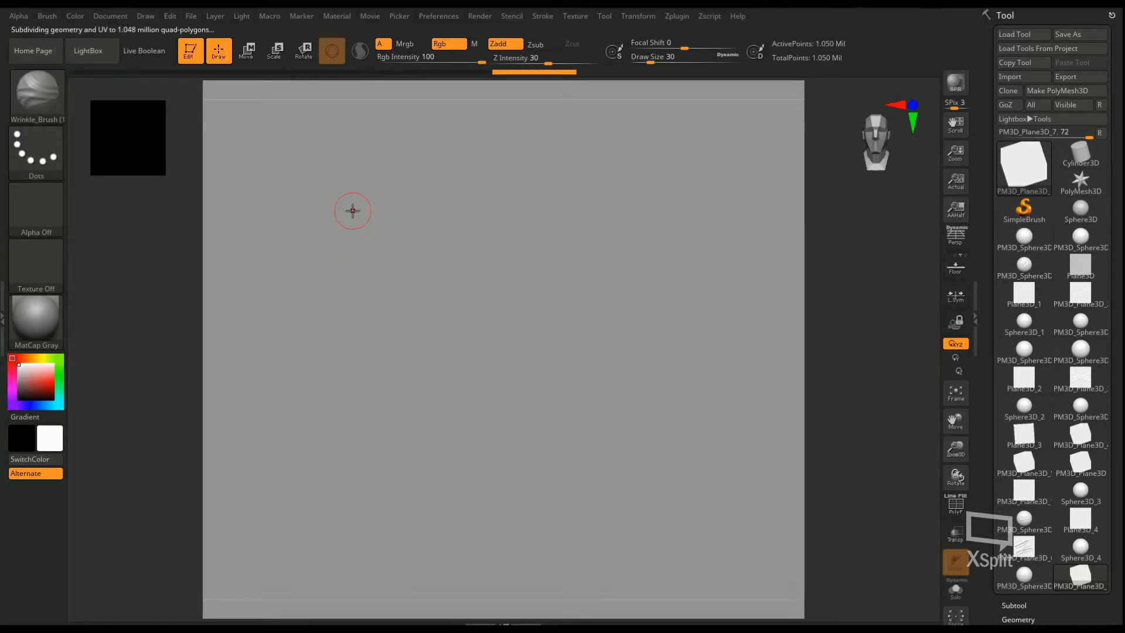
mouse_move(315, 202)
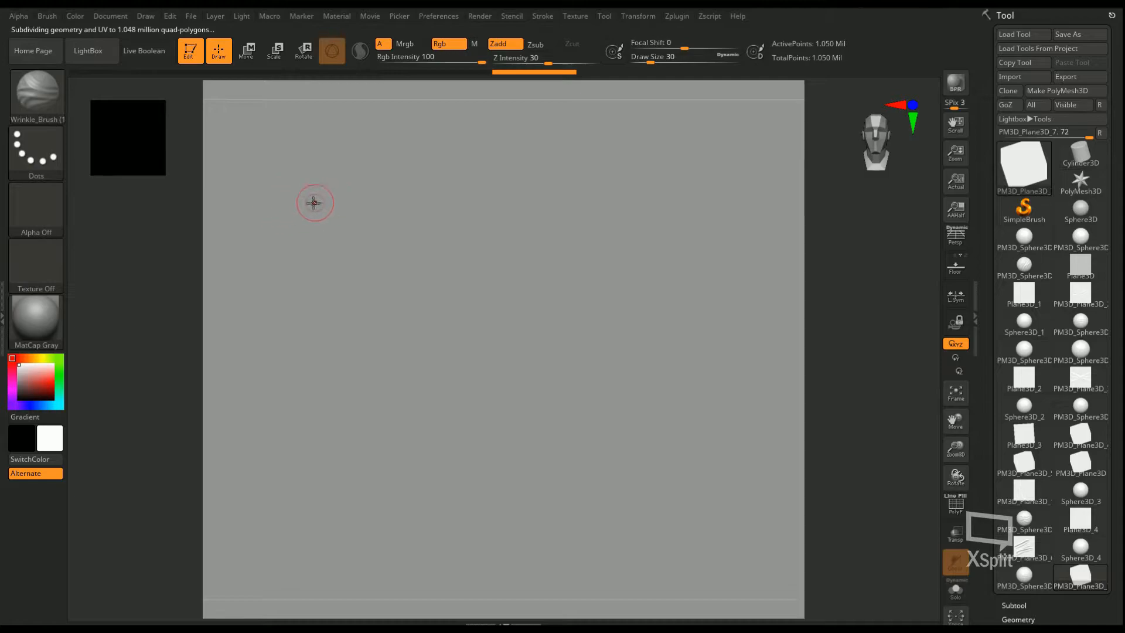
- Sculpt three long curved wrinkle folds across the upper plane, refining where they cross centrally
drag(314, 203, 456, 243)
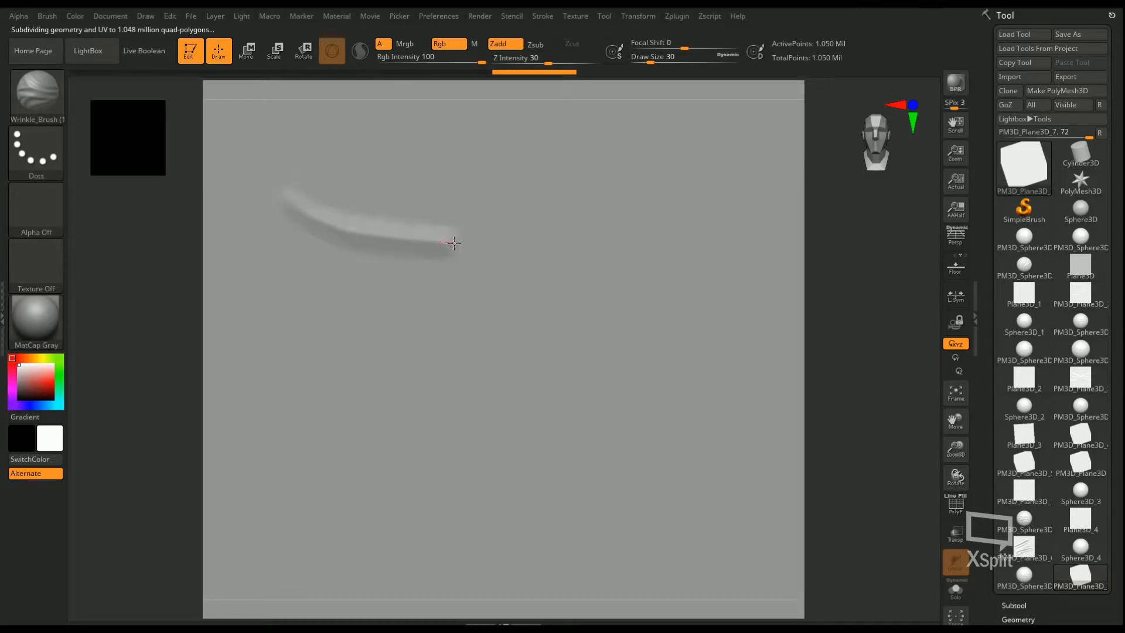
drag(451, 244, 746, 169)
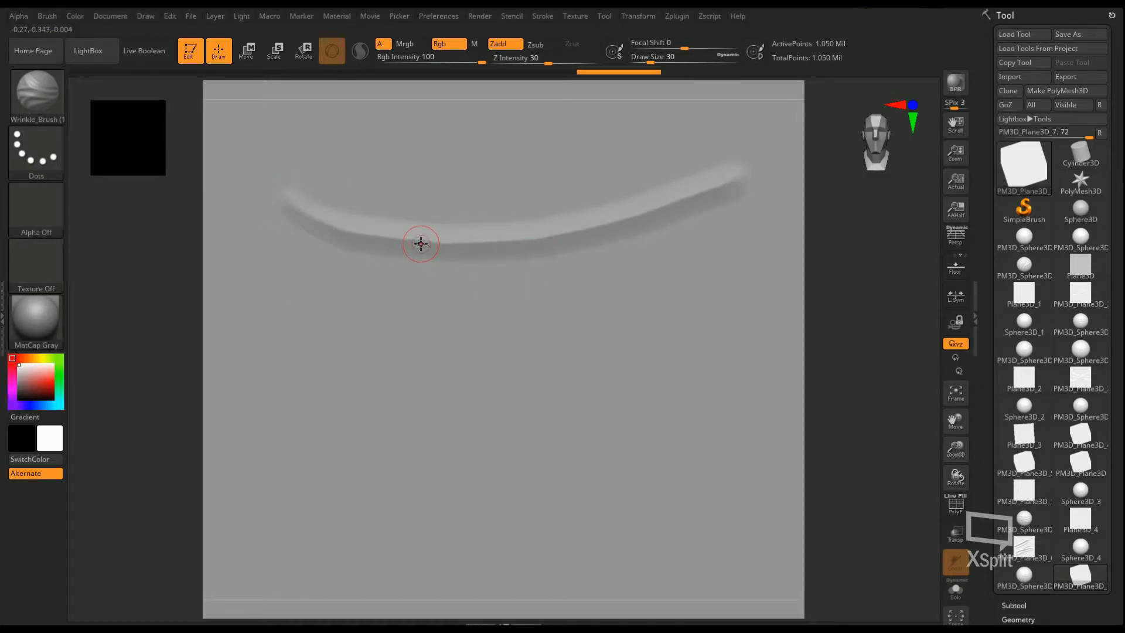
drag(421, 243, 670, 277)
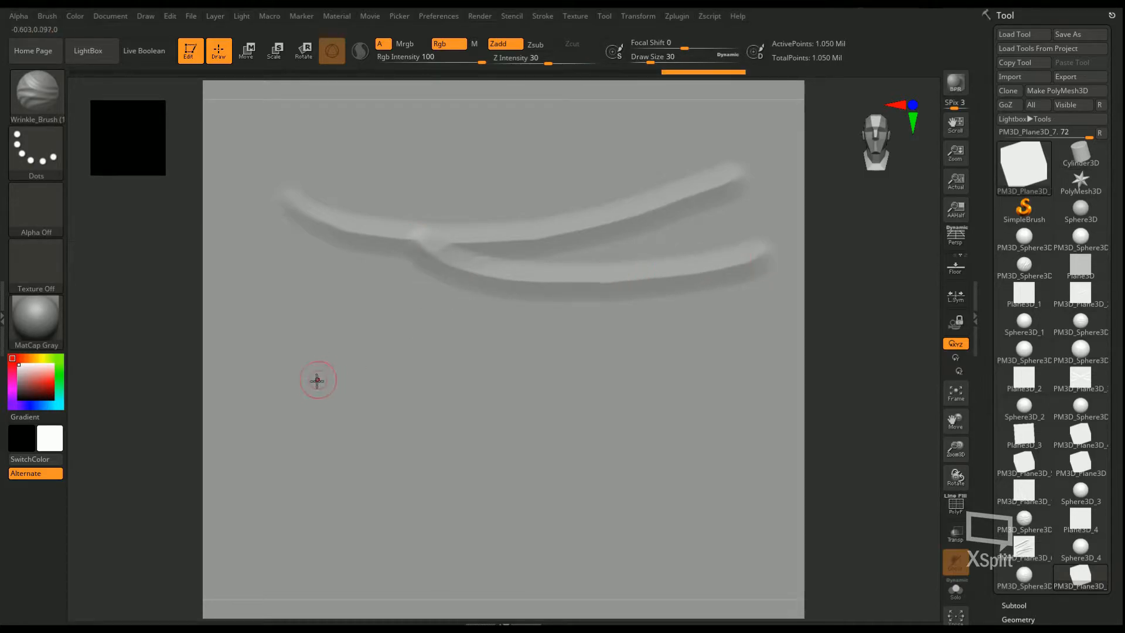
mouse_move(526, 288)
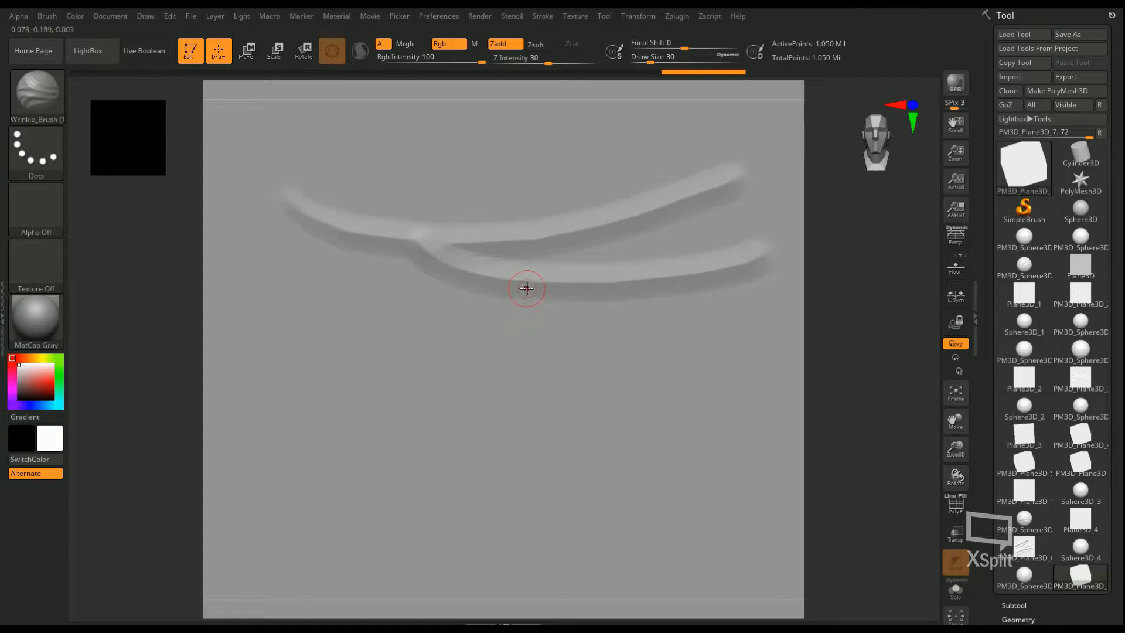
drag(526, 289, 448, 357)
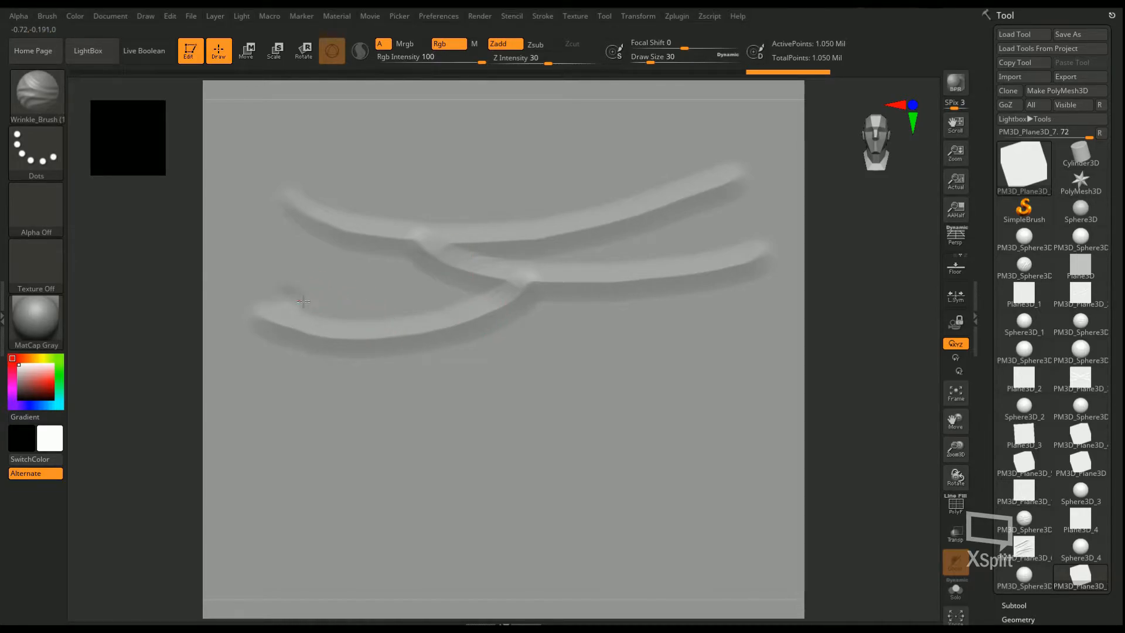
drag(301, 301, 412, 299)
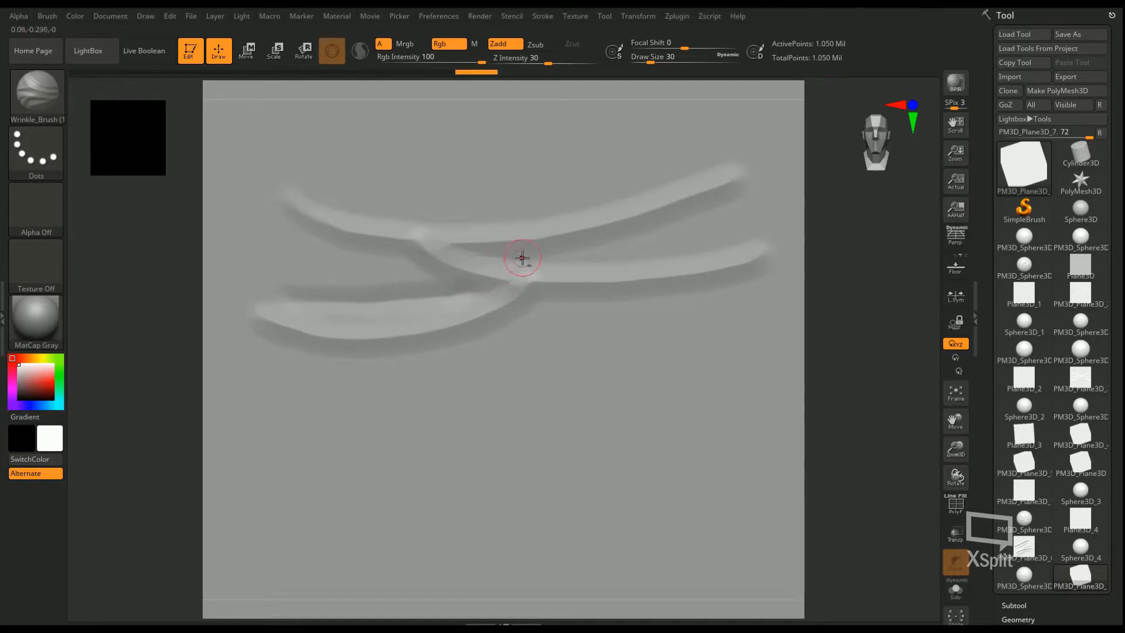
drag(522, 259, 467, 251)
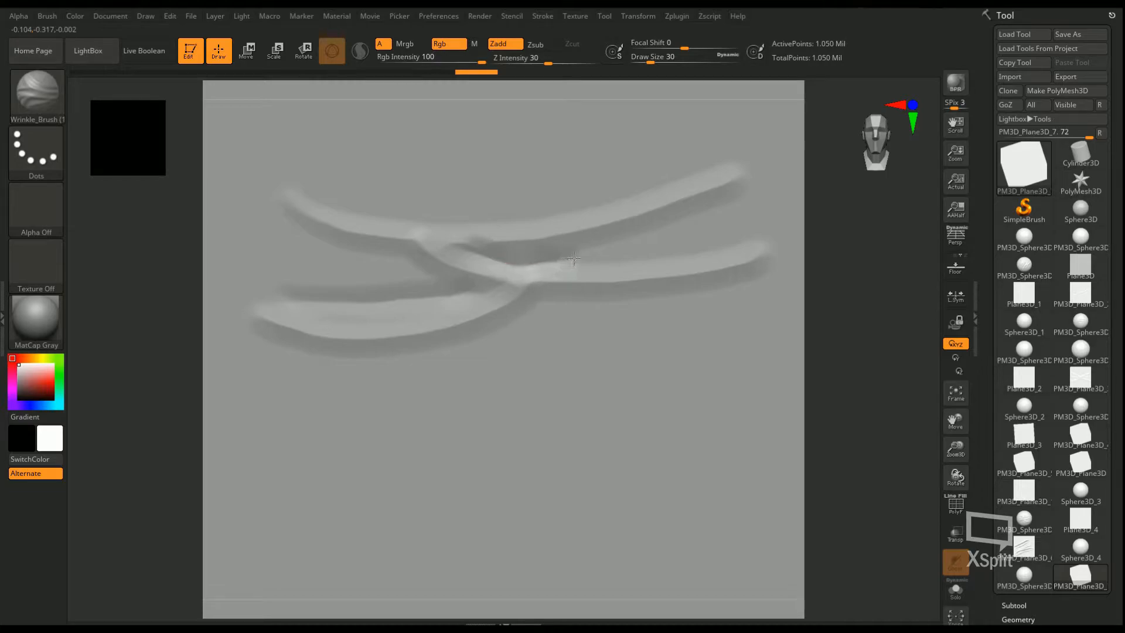
drag(567, 259, 753, 208)
text(20)
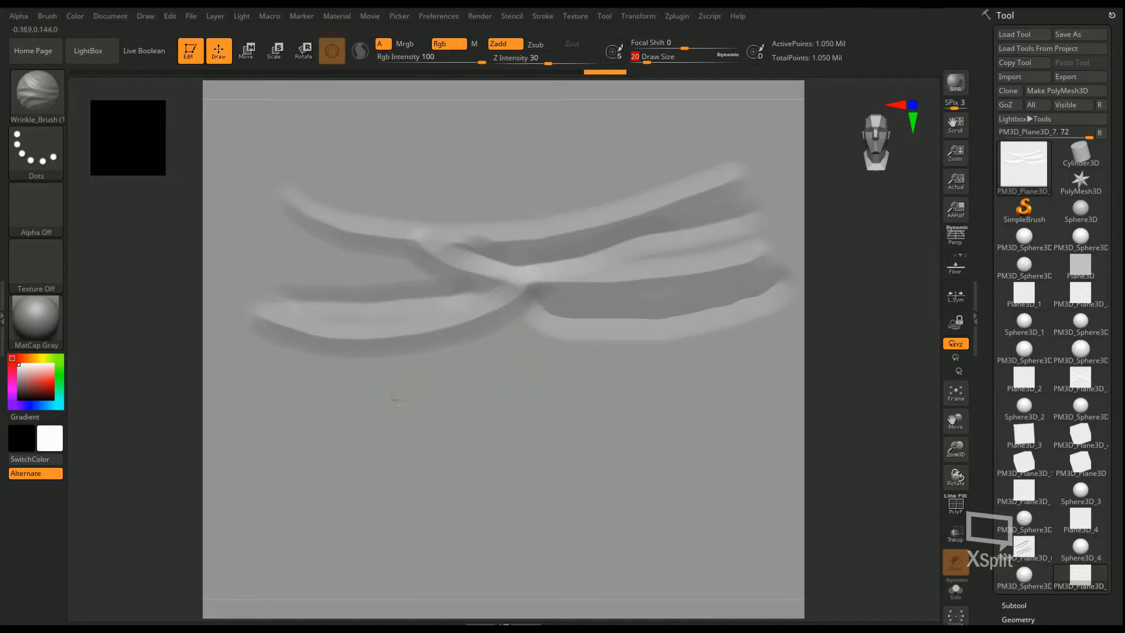
- Paint thinner branching wrinkle folds across the lower half of the plane
drag(388, 391, 760, 401)
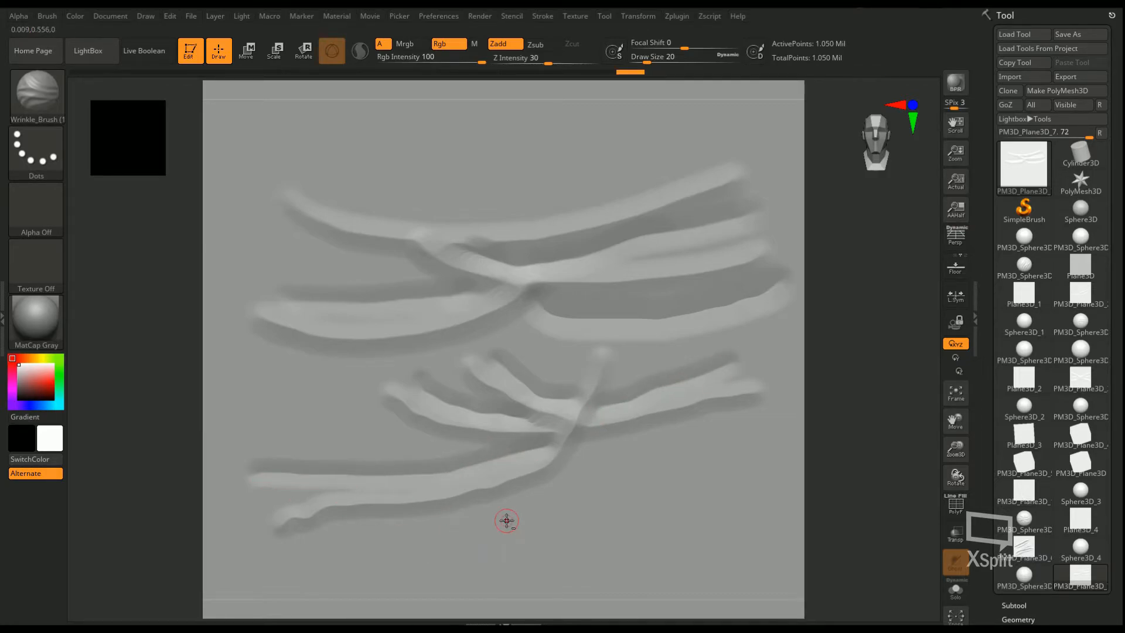
mouse_move(509, 373)
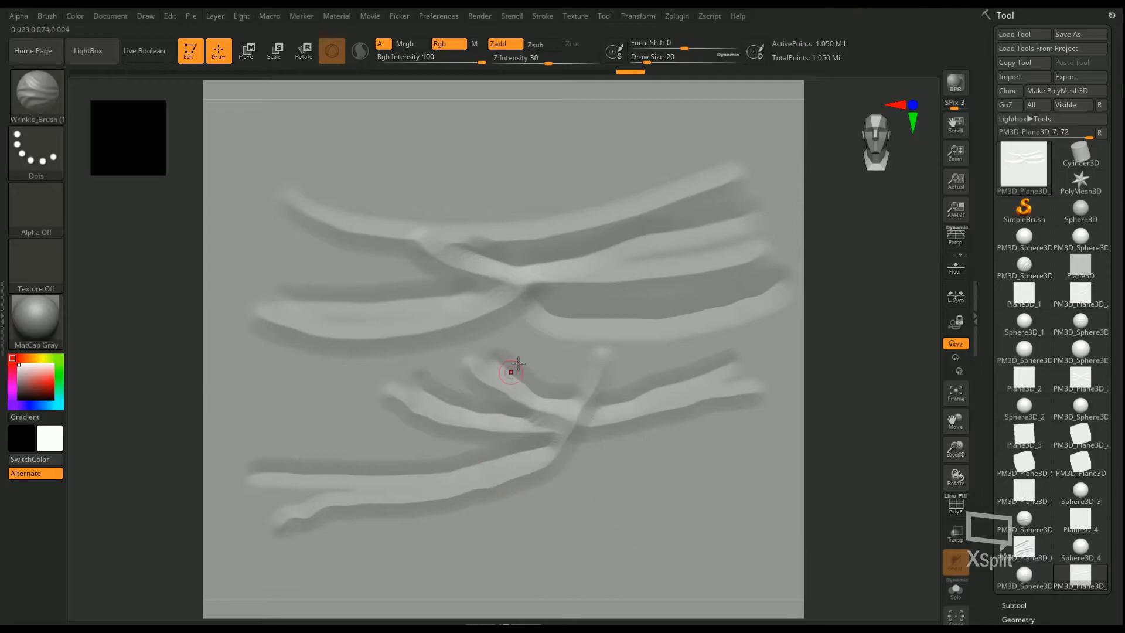
drag(646, 57, 689, 56)
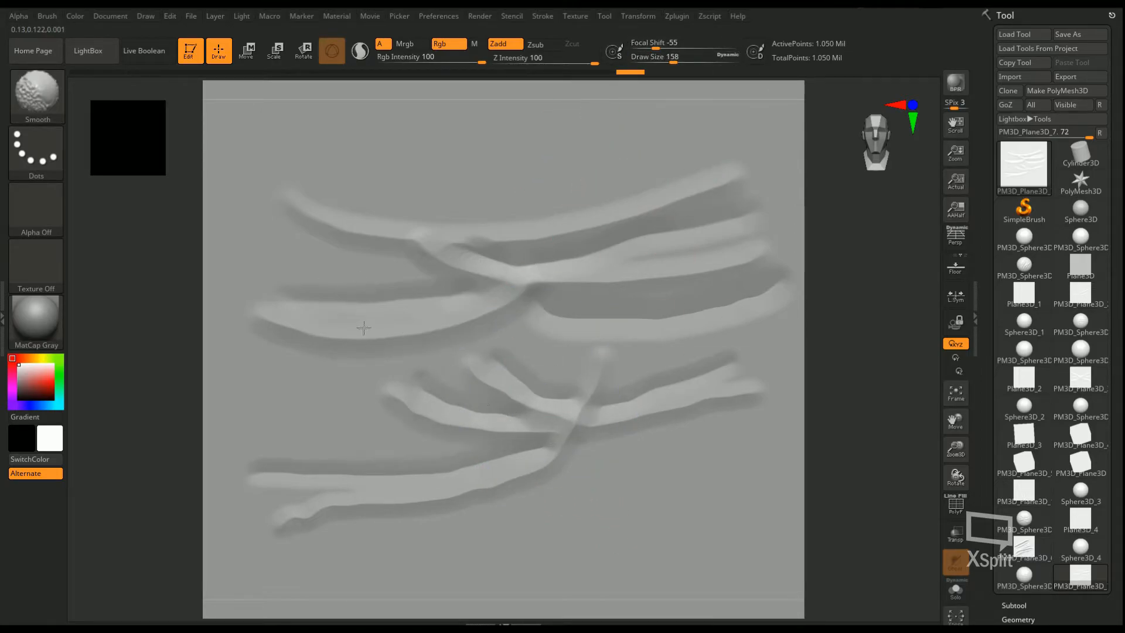
- Smooth the wrinkle folds into softer, blended creases and reactivate the wrinkle brush
drag(362, 328, 527, 280)
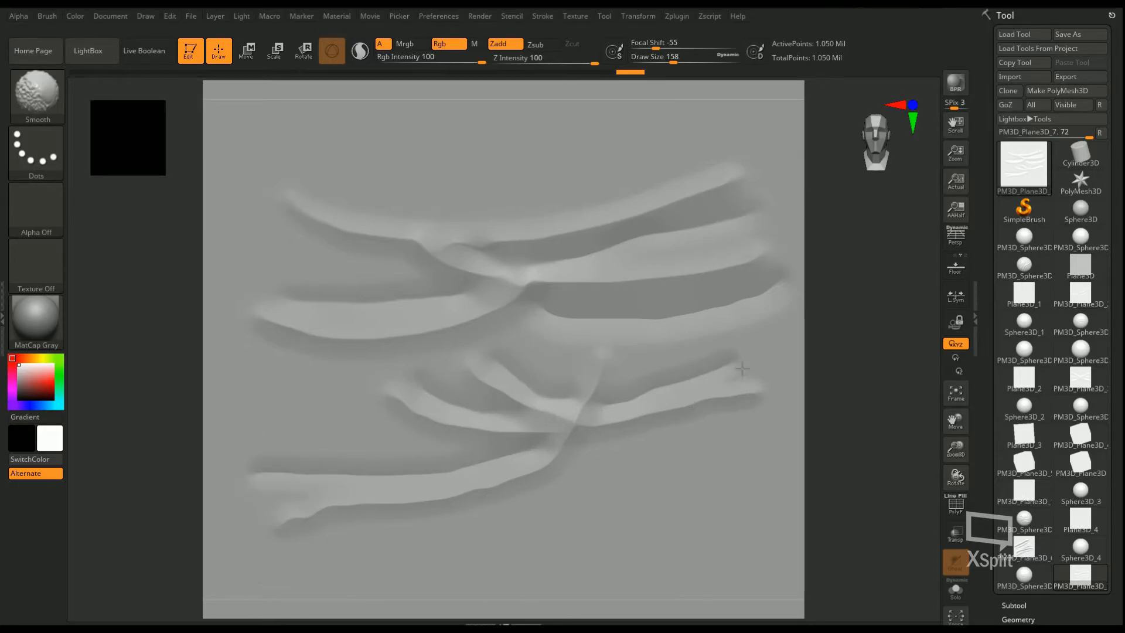
drag(742, 368, 523, 391)
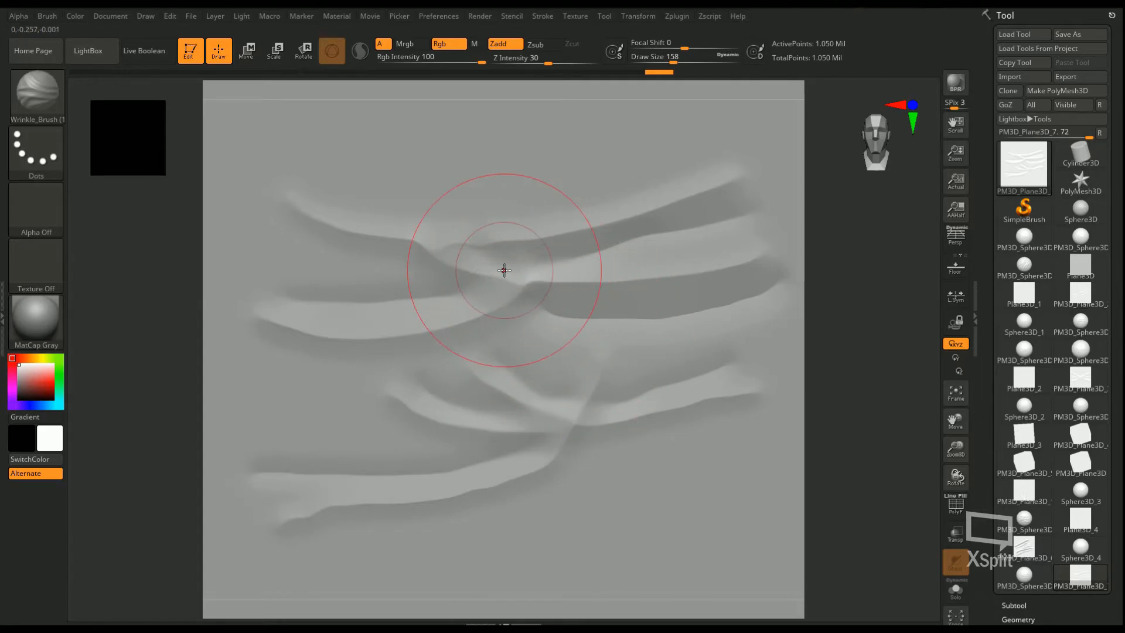
drag(689, 57, 646, 57)
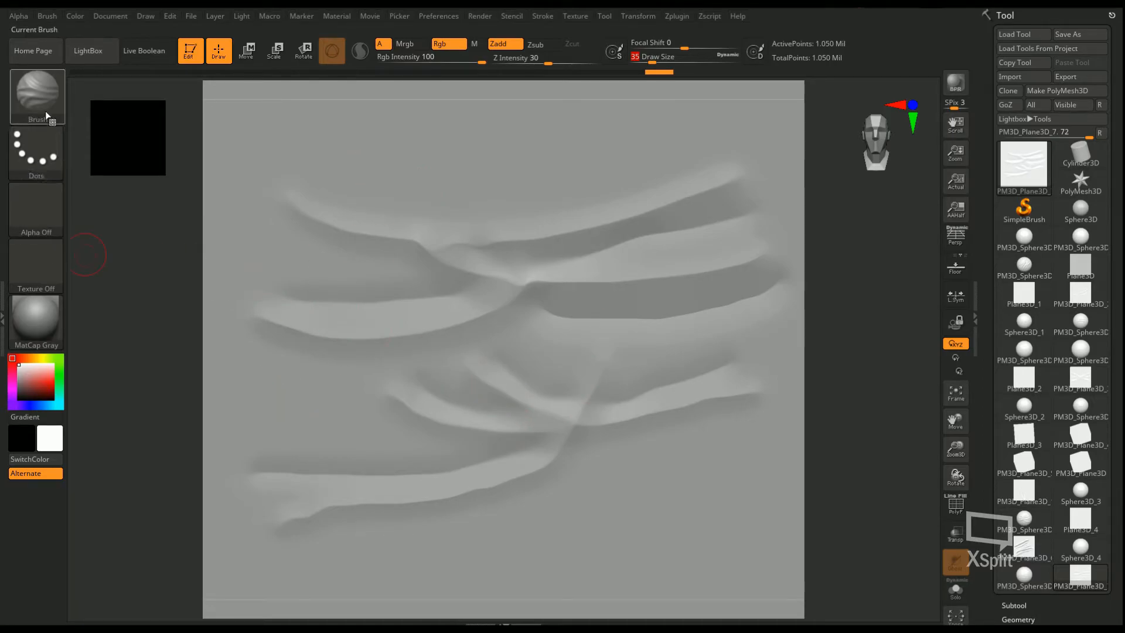
- Grab the plane's wrinkle relief as an alpha with Standard brush and DragRect stroke
click(36, 95)
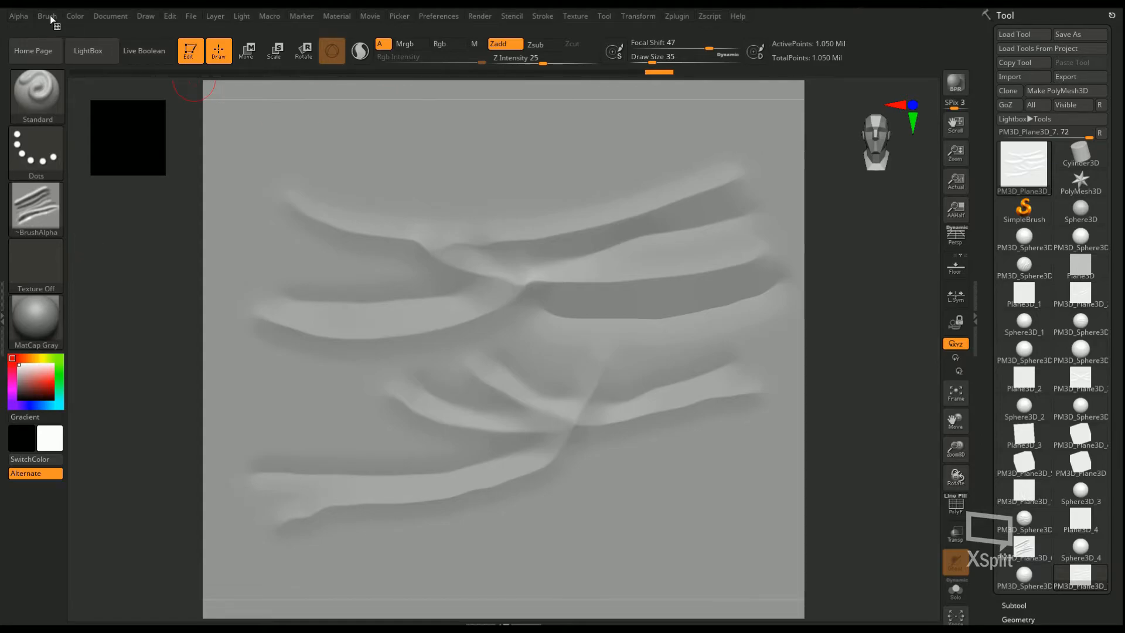
click(40, 16)
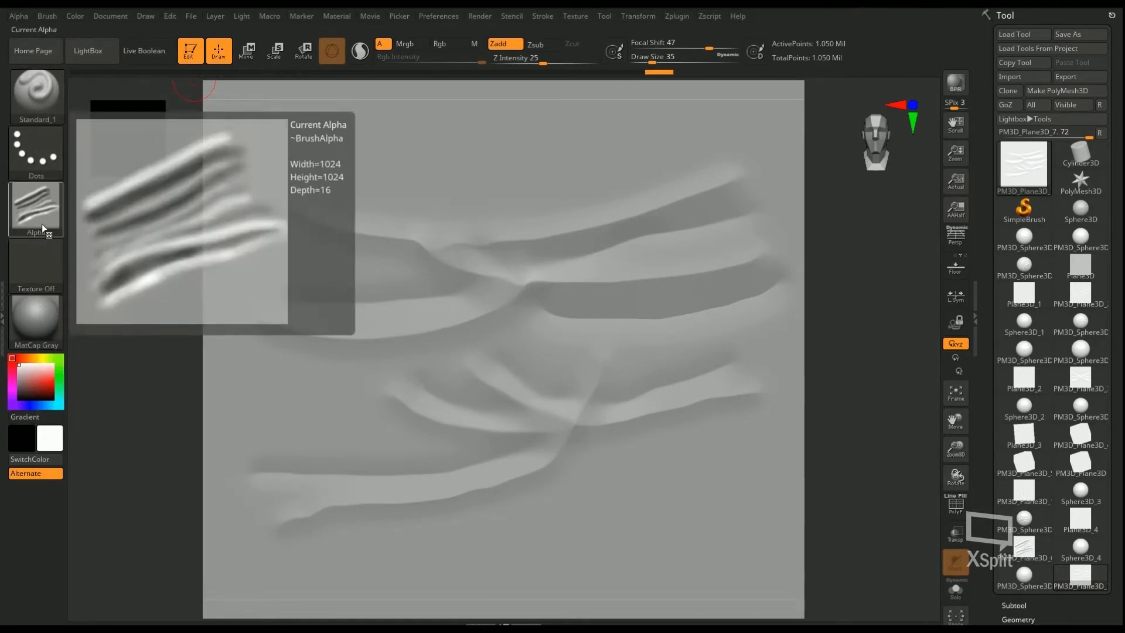
click(36, 208)
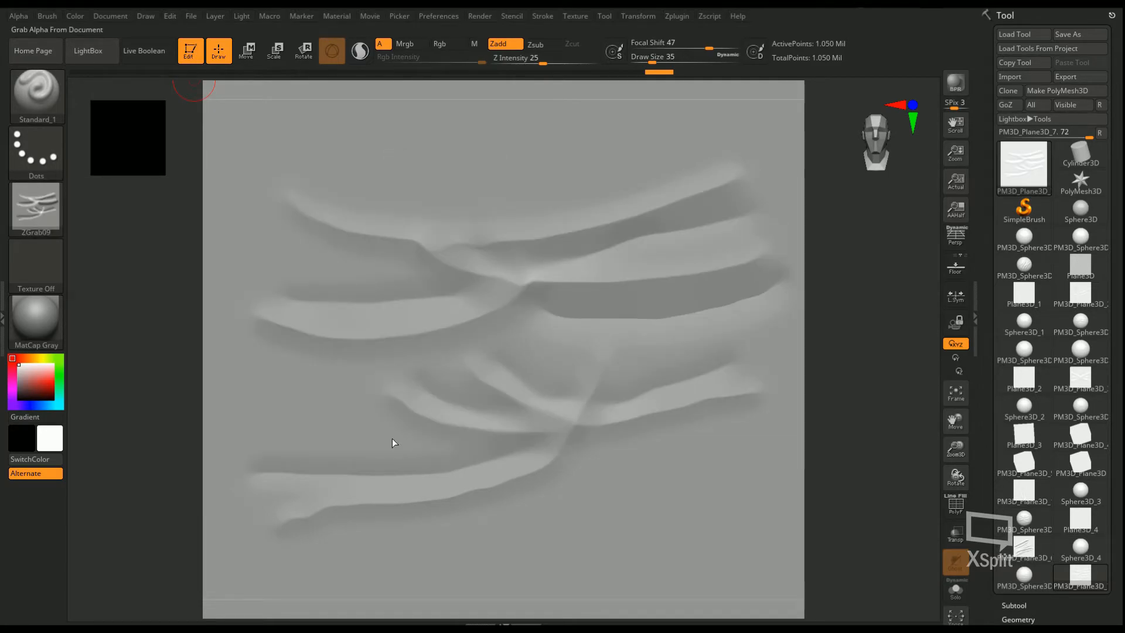
click(36, 152)
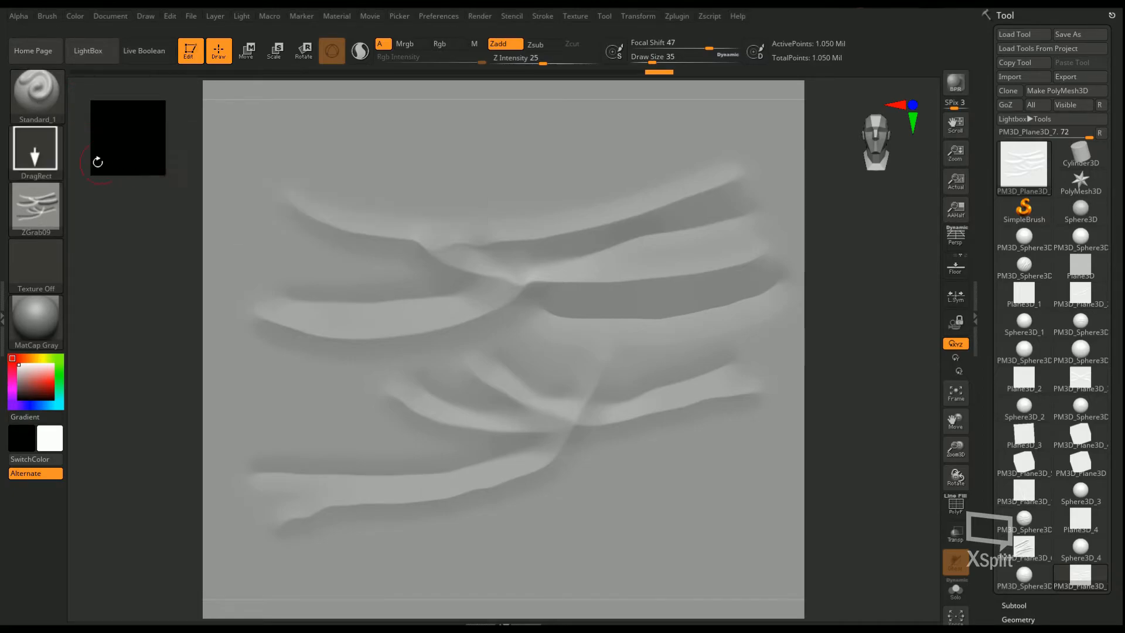
mouse_move(40, 98)
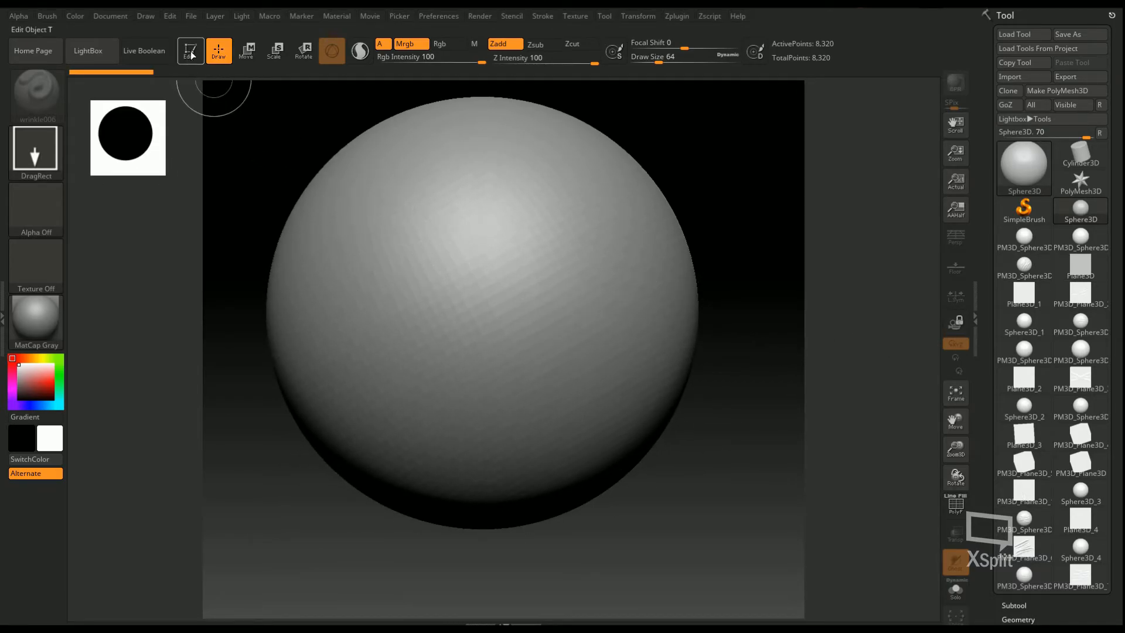
- Convert the sphere into an editable PolyMesh3D and pick the saved wrinkle brush
click(1057, 90)
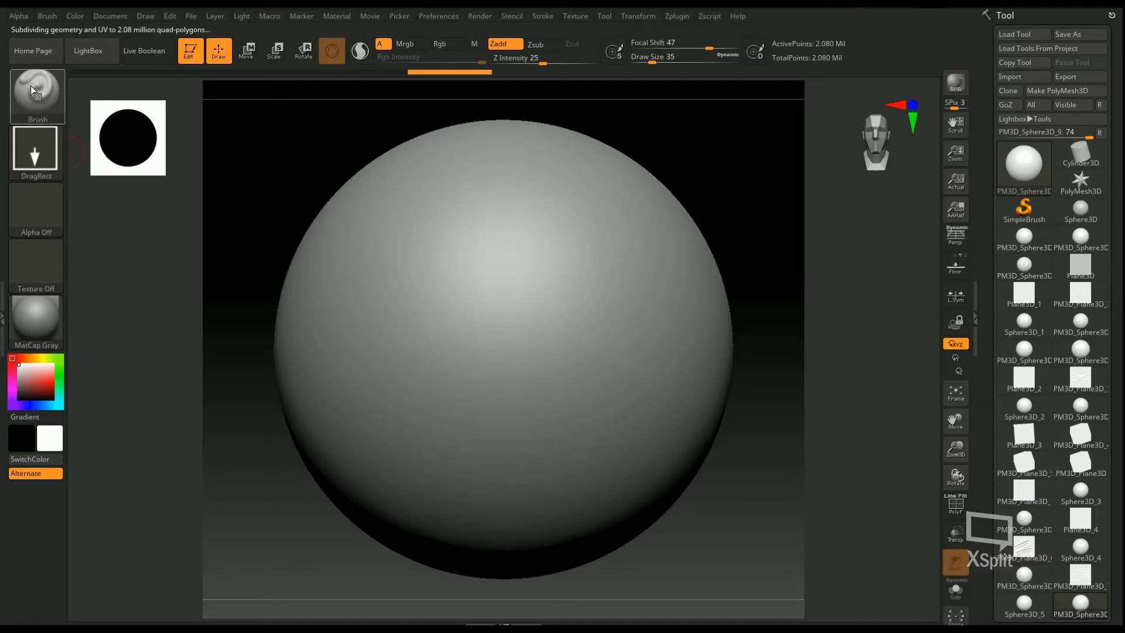
click(37, 94)
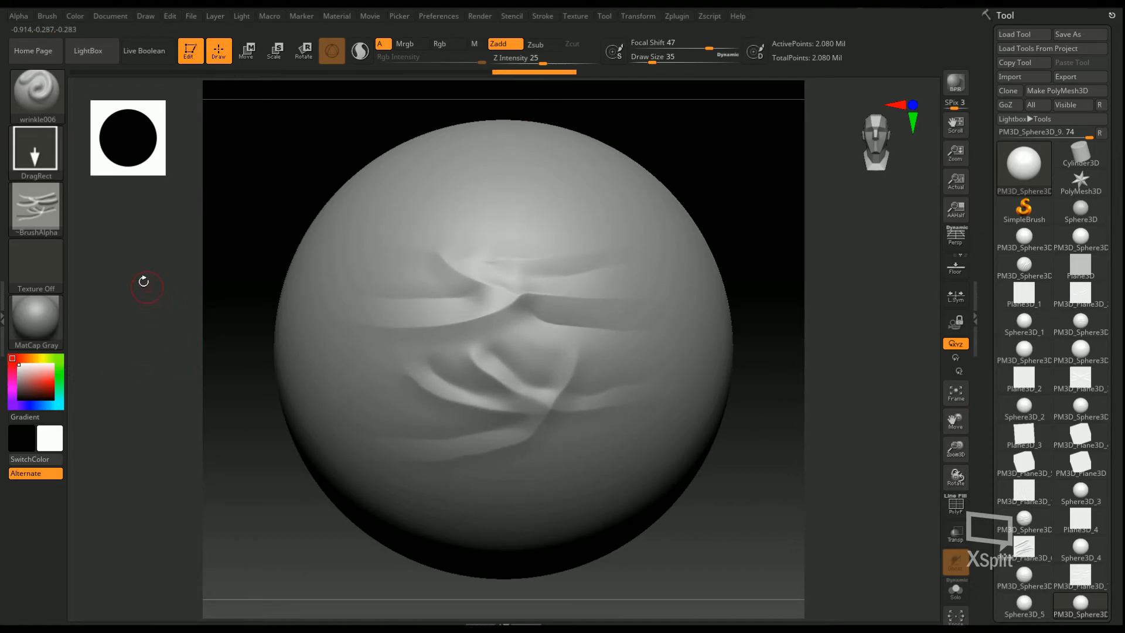
- Adjust the wrinkle006 brush setup through the top menu and brush picker
click(46, 16)
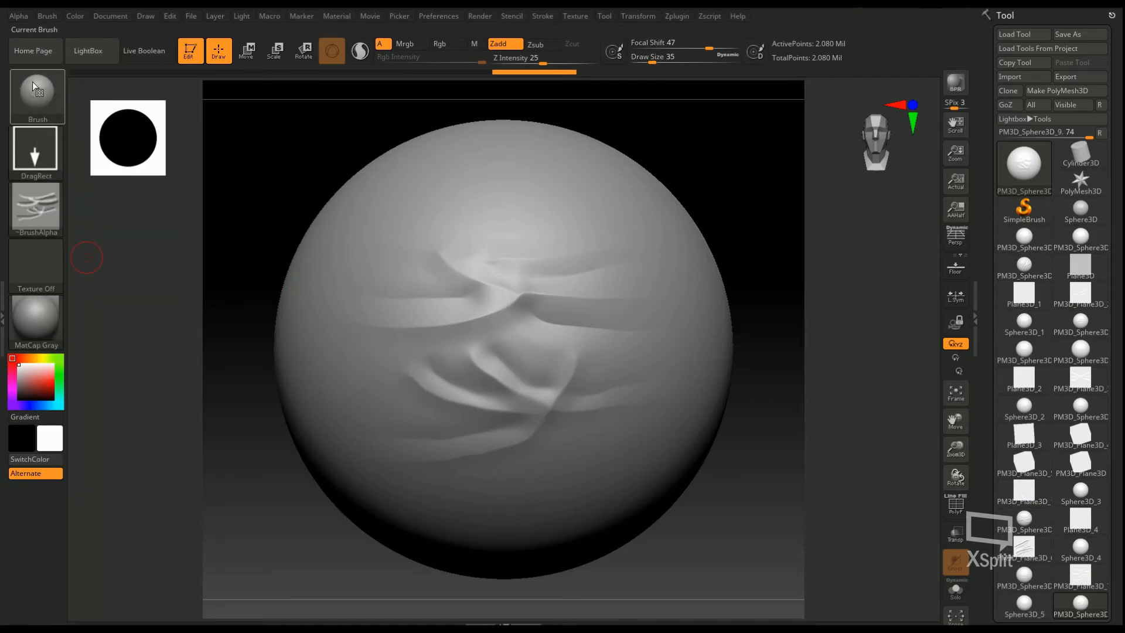
click(37, 94)
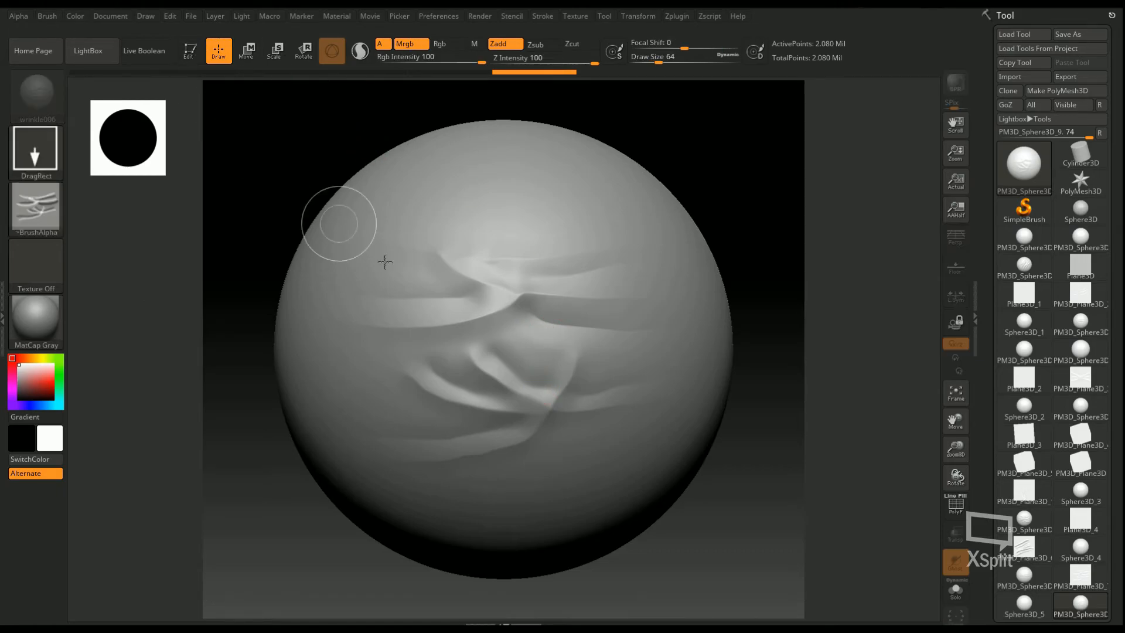
- Begin loading the sculpted dress model from the Tool palette
click(1008, 90)
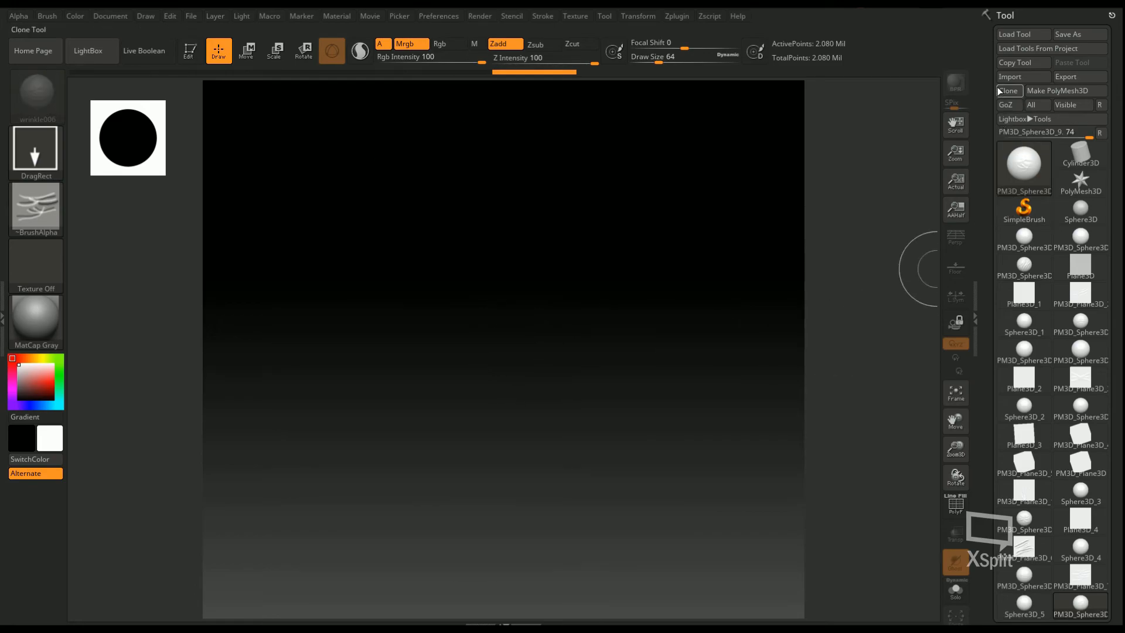
mouse_move(1023, 76)
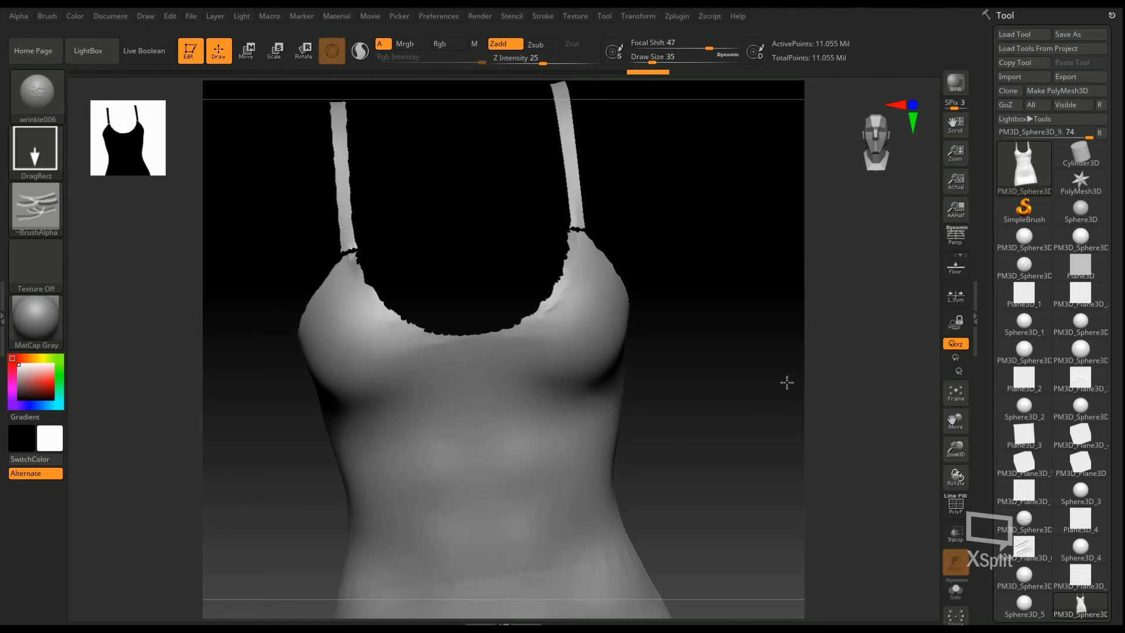
- Stamp wrinkle folds across the dress chest below the bust, rotating and rescaling the view between strokes
drag(444, 402, 517, 431)
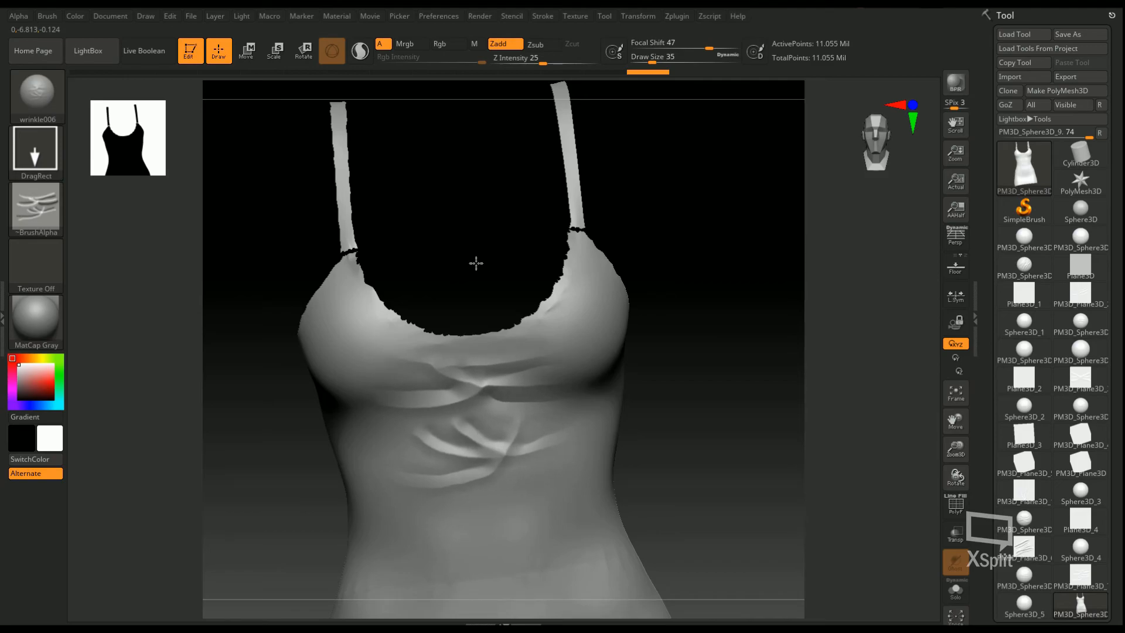
mouse_move(955, 476)
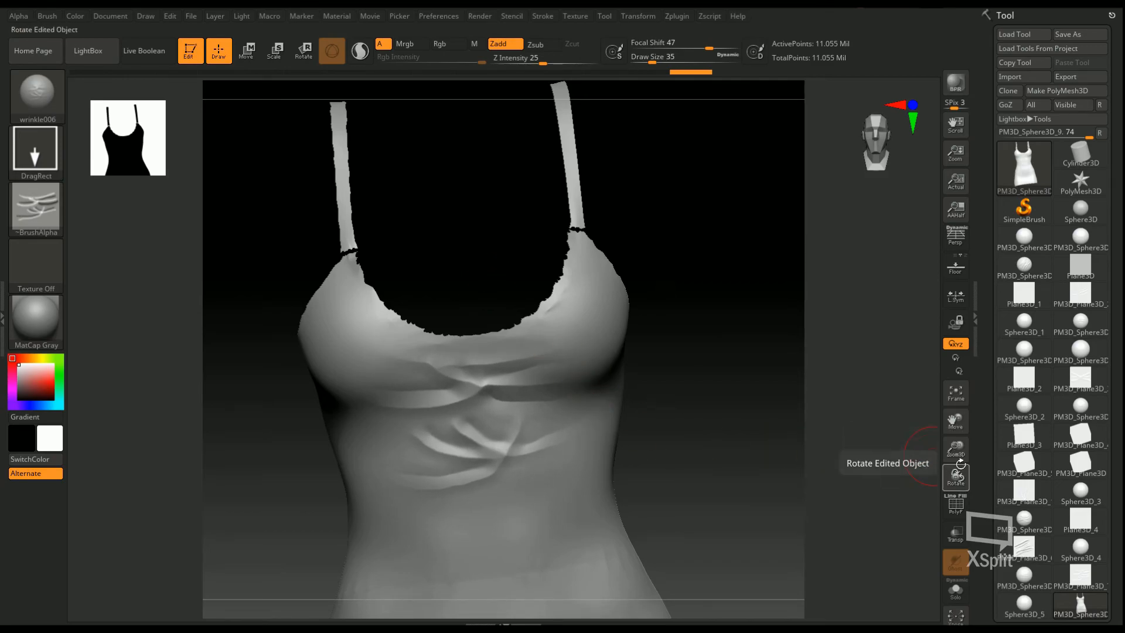
click(956, 392)
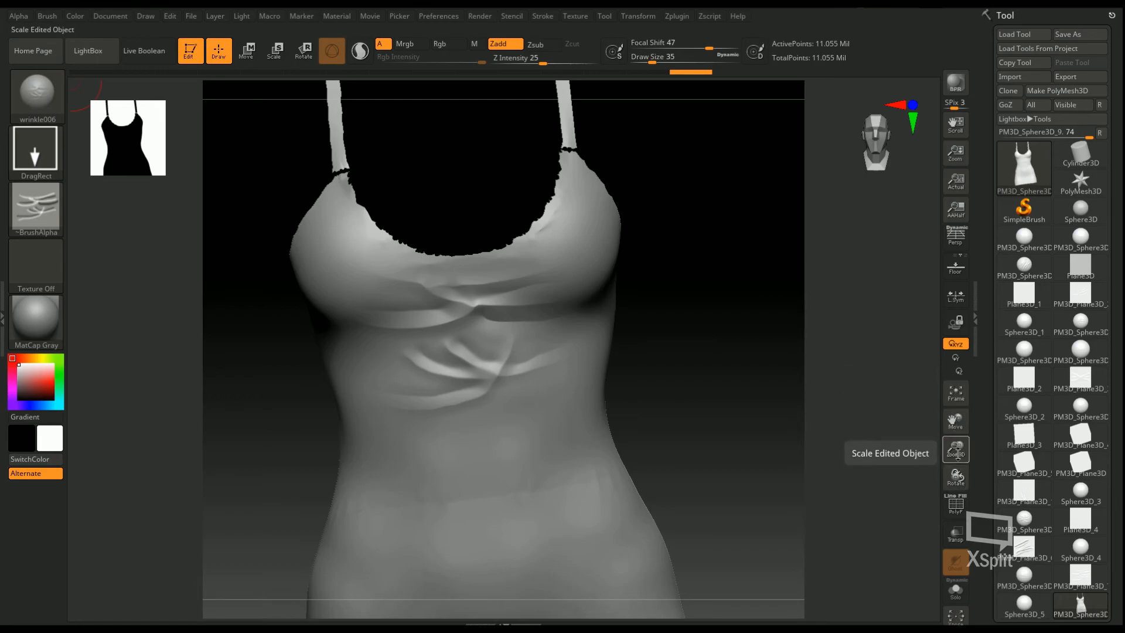
click(956, 421)
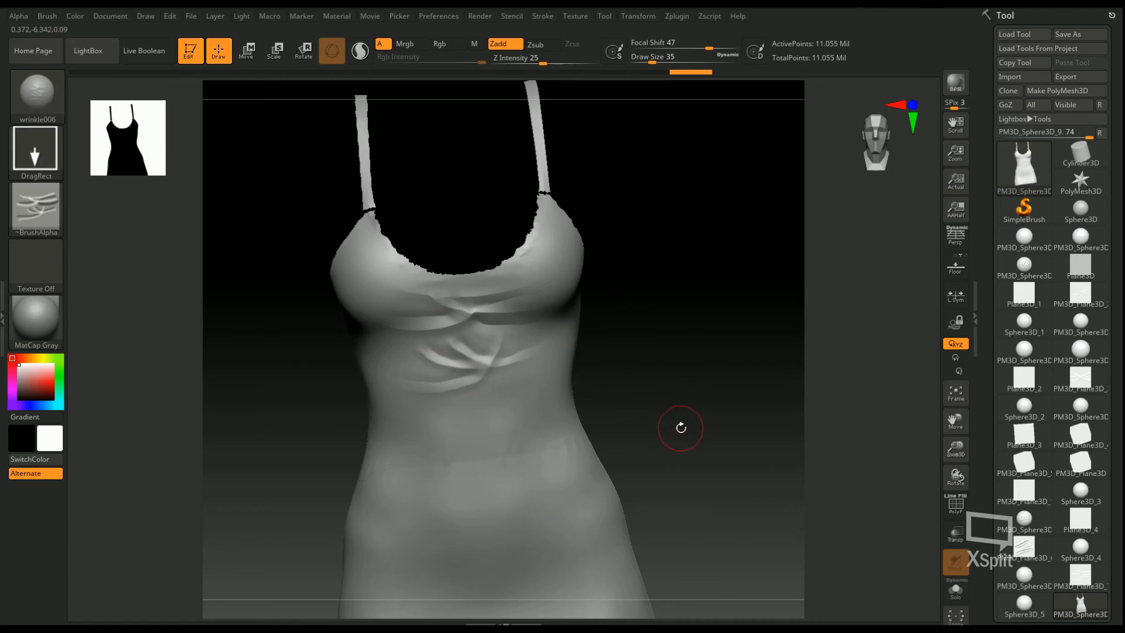
drag(517, 58, 556, 57)
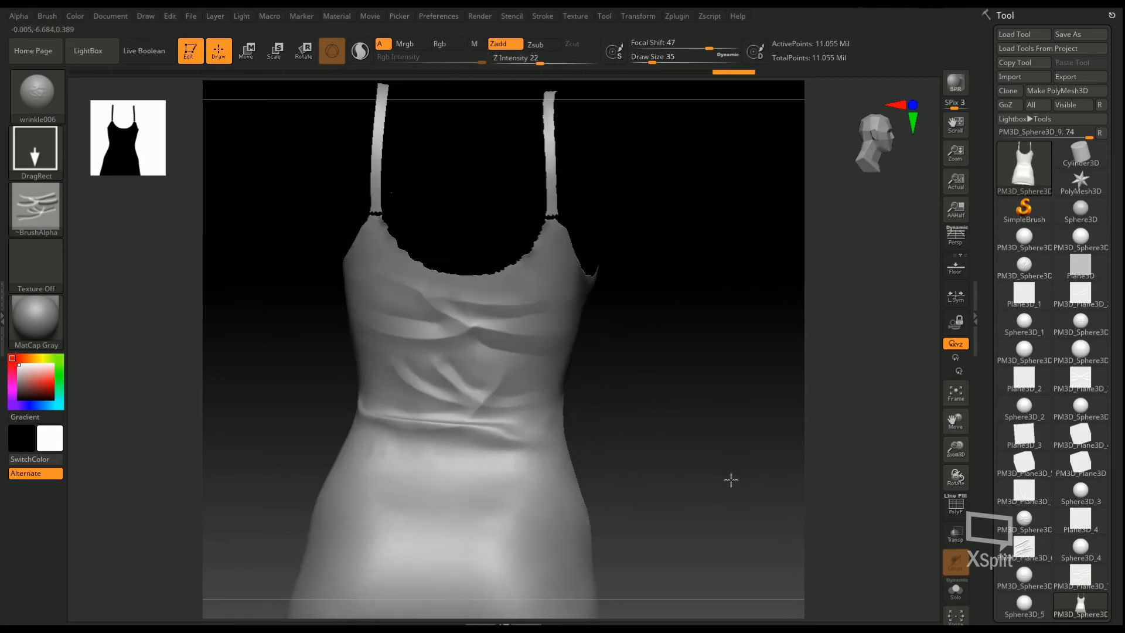
drag(732, 480, 735, 484)
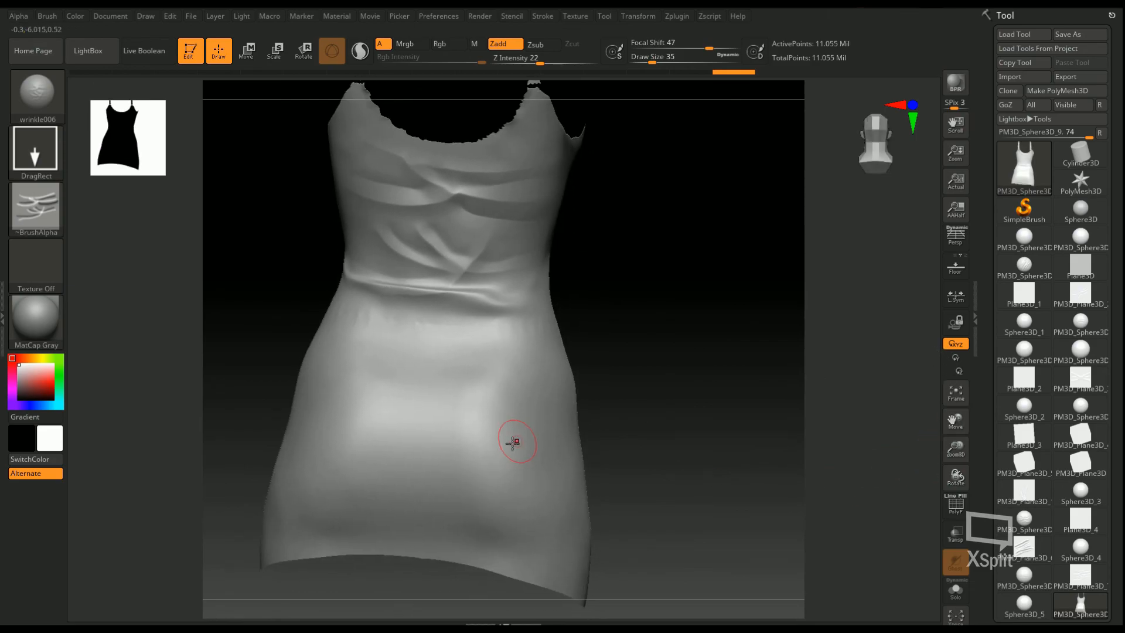
drag(516, 441, 474, 269)
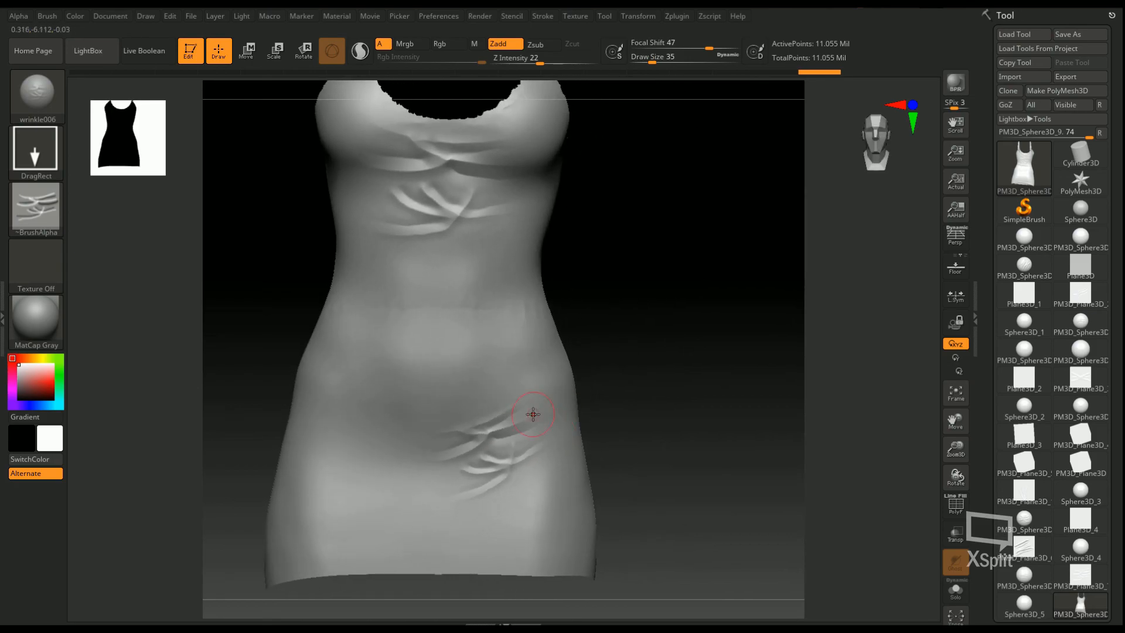
drag(532, 414, 667, 454)
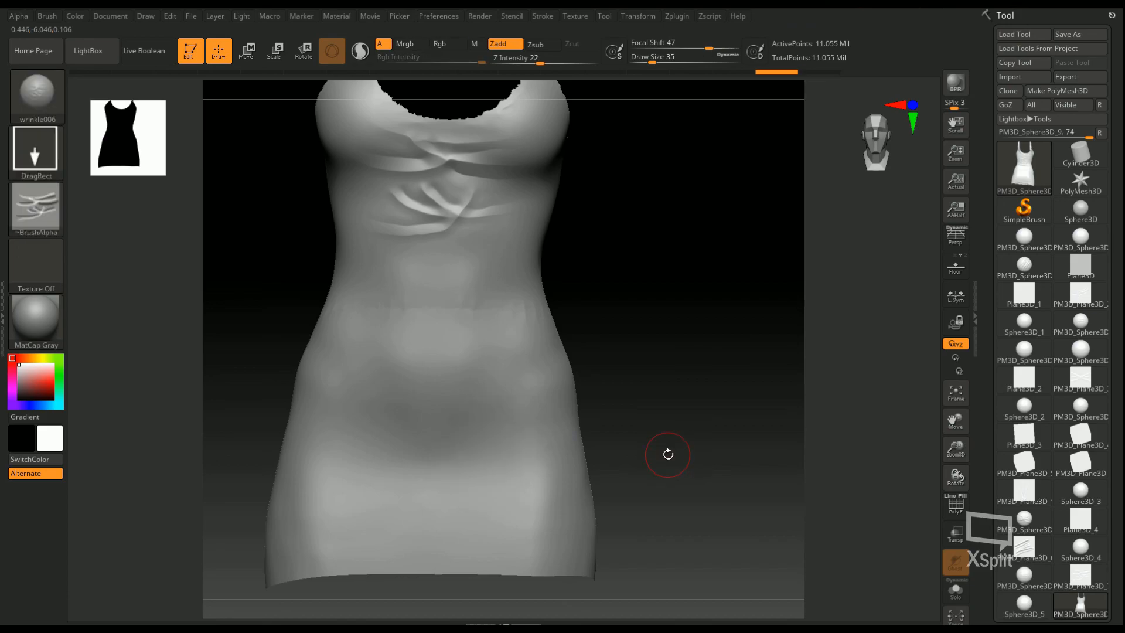